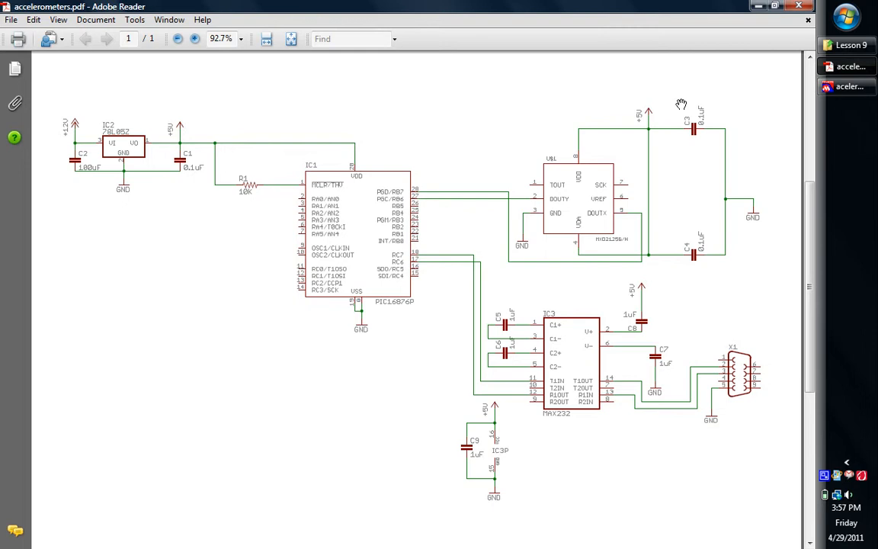
mouse_move(664, 101)
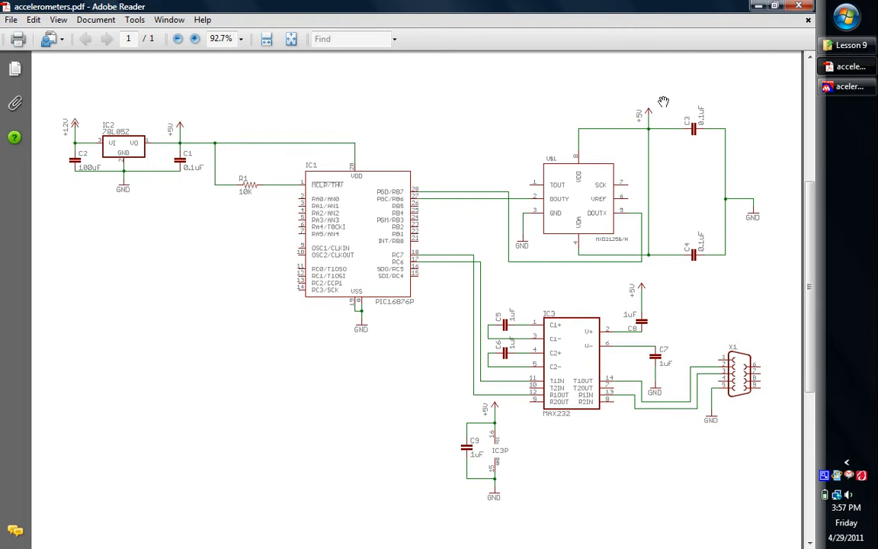
mouse_move(521, 316)
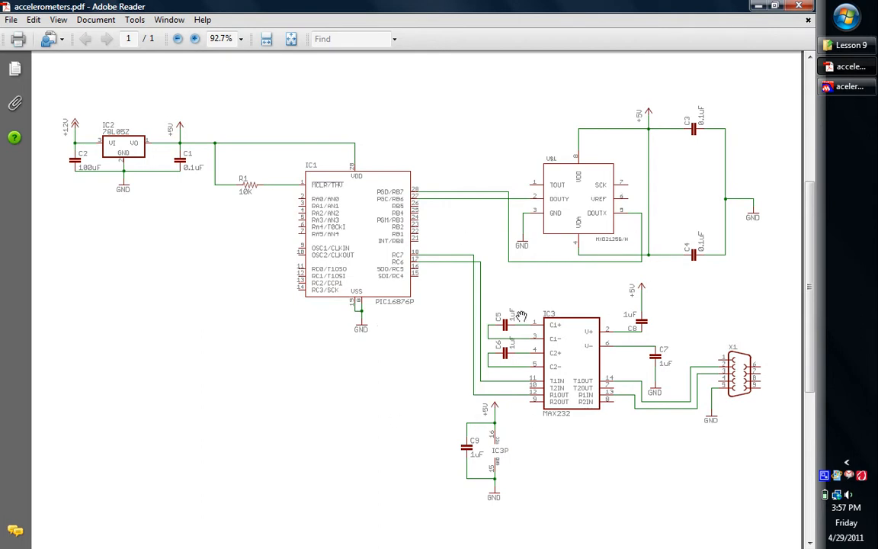
mouse_move(600, 344)
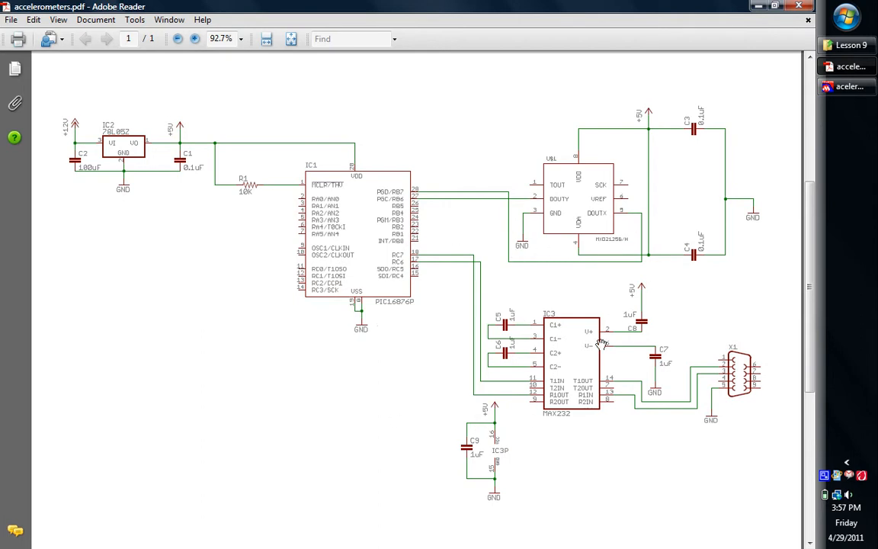
mouse_move(642, 127)
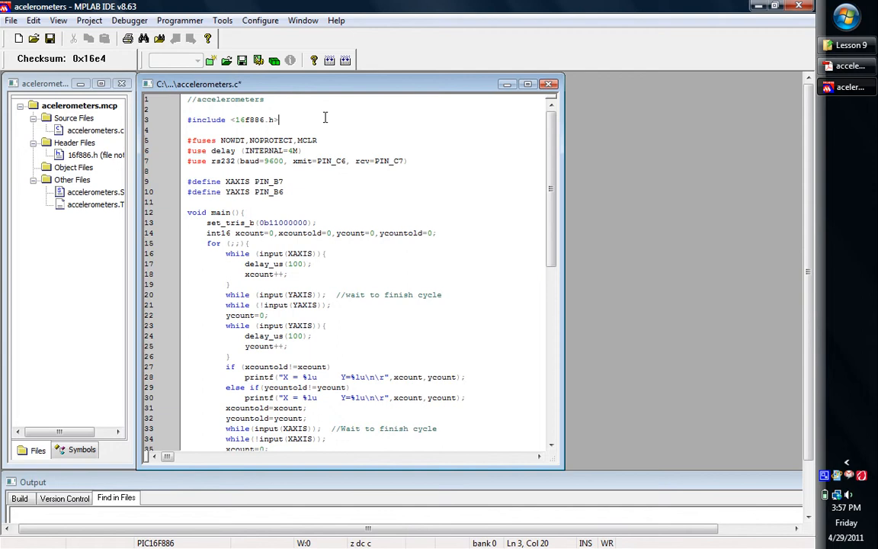
mouse_move(358, 134)
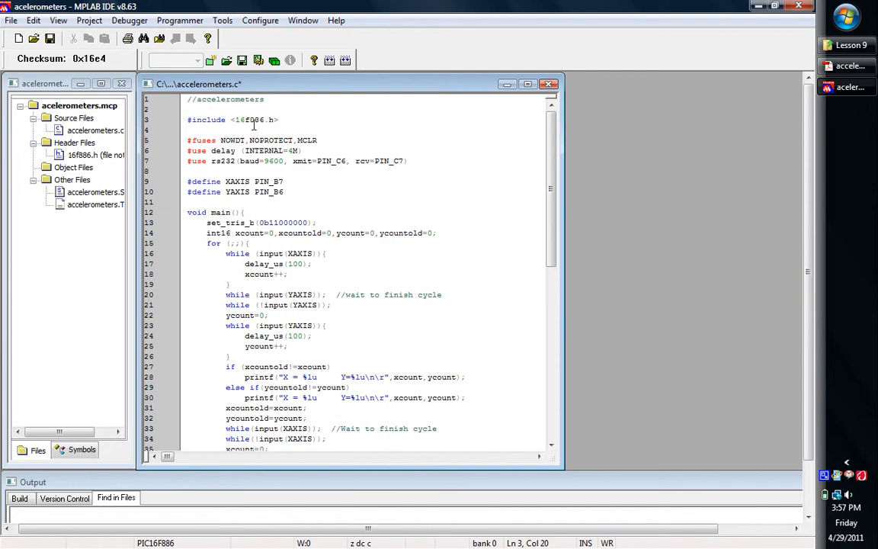
mouse_move(288, 140)
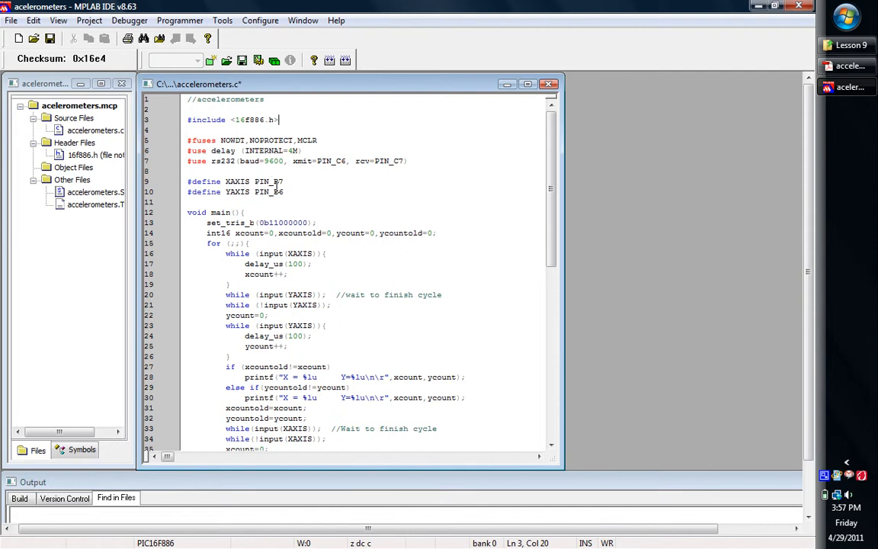
mouse_move(246, 199)
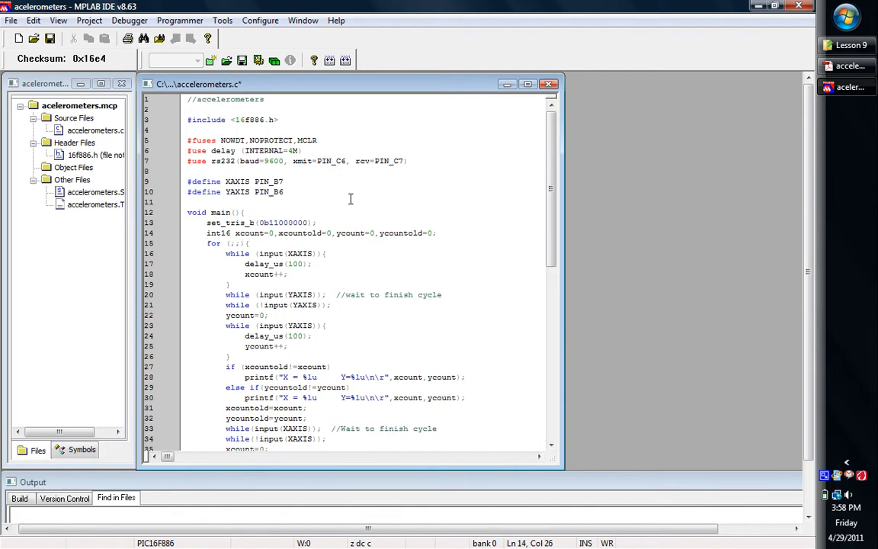
click(306, 253)
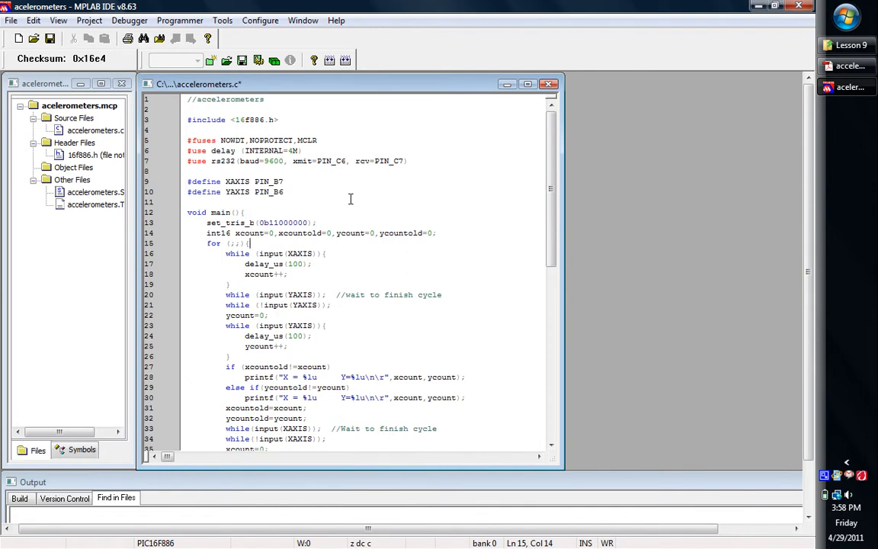
scroll(down, 3)
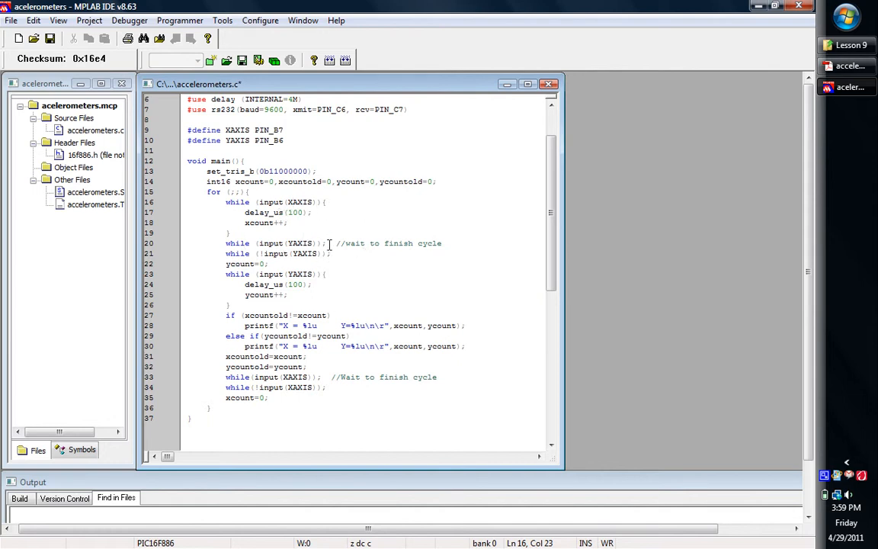
mouse_move(320, 256)
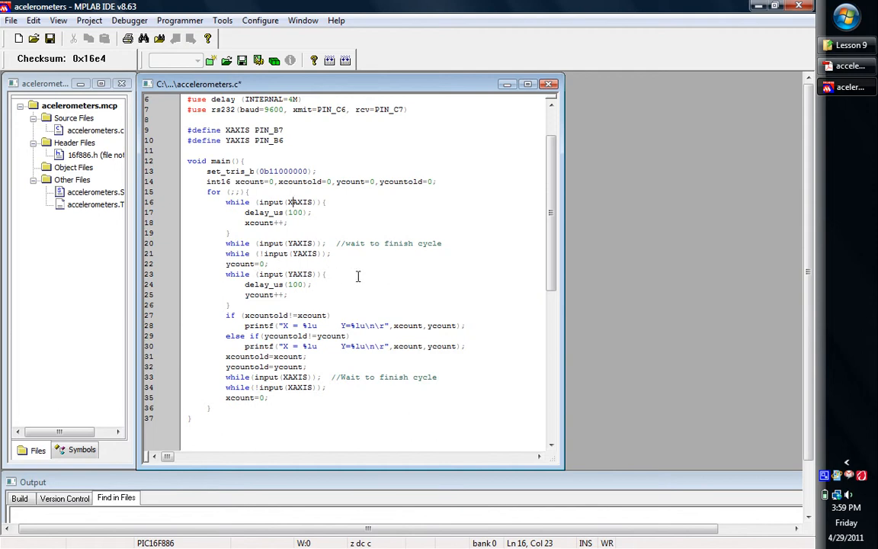
mouse_move(320, 274)
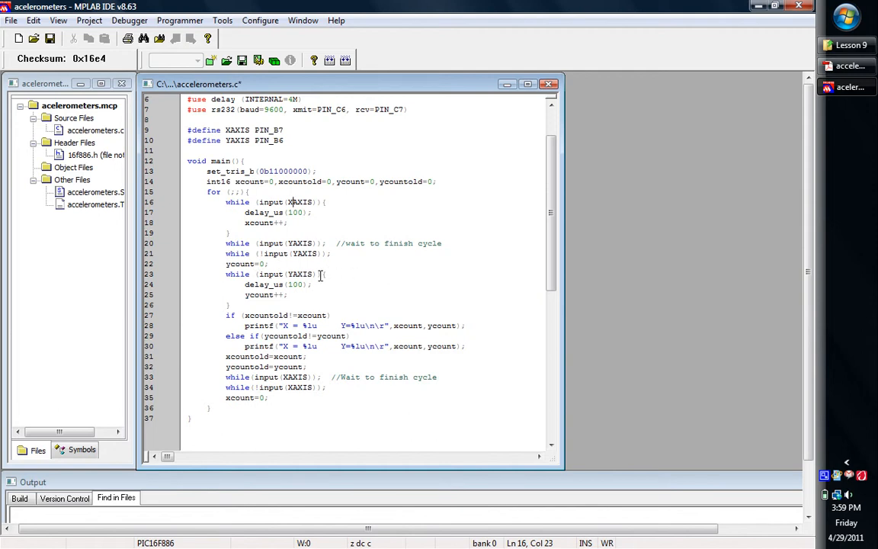
mouse_move(292, 291)
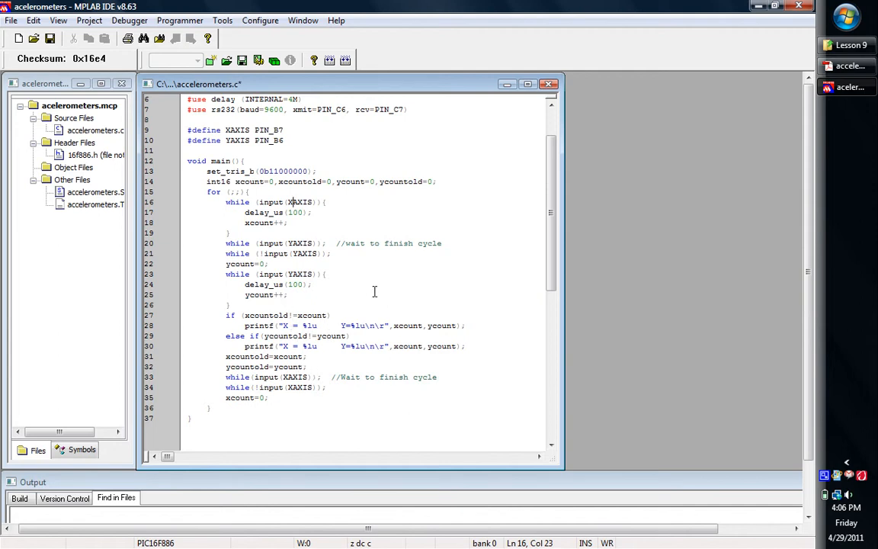
mouse_move(294, 340)
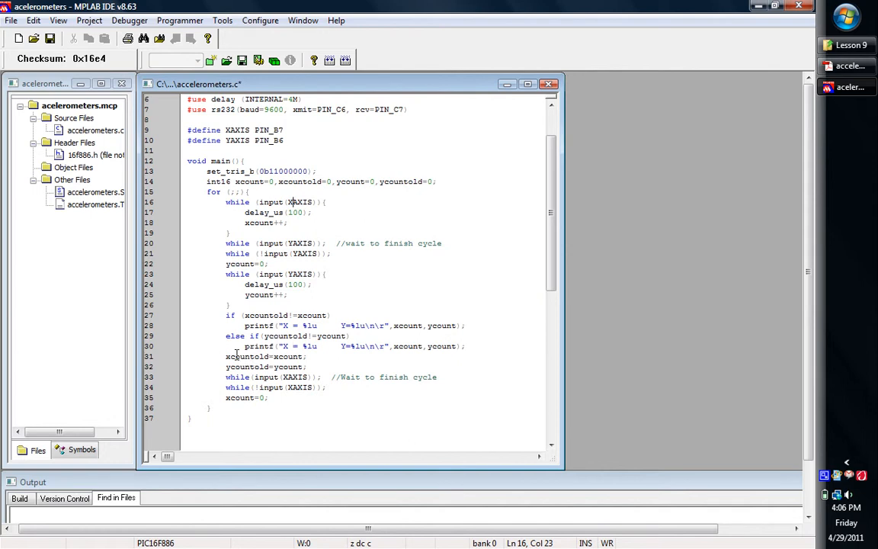
mouse_move(237, 367)
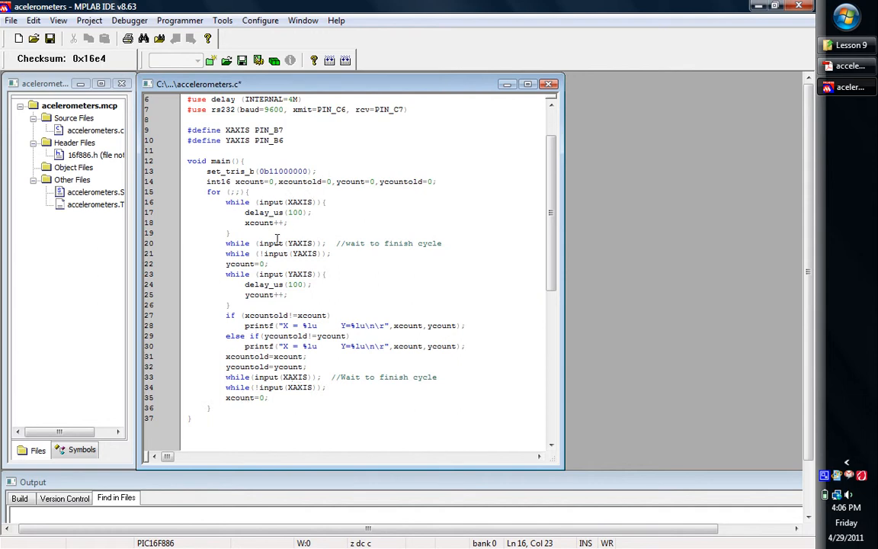
mouse_move(292, 357)
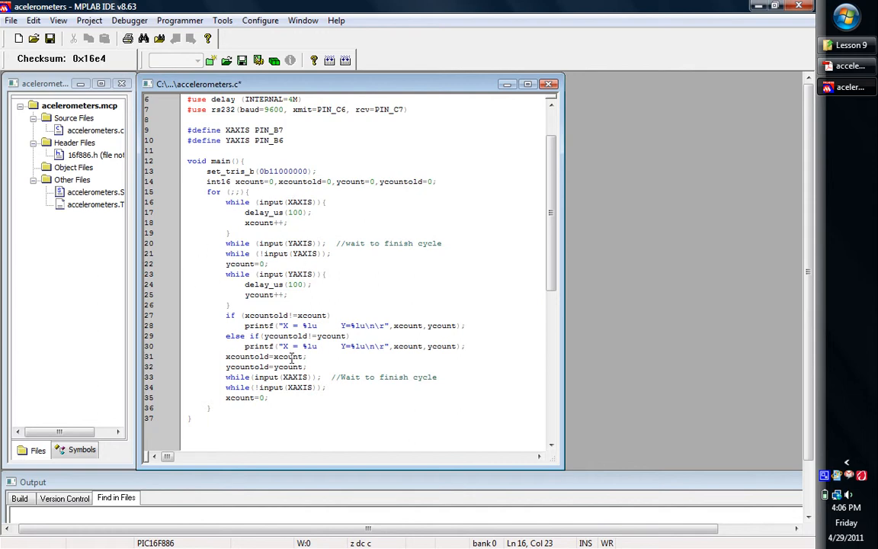
mouse_move(361, 218)
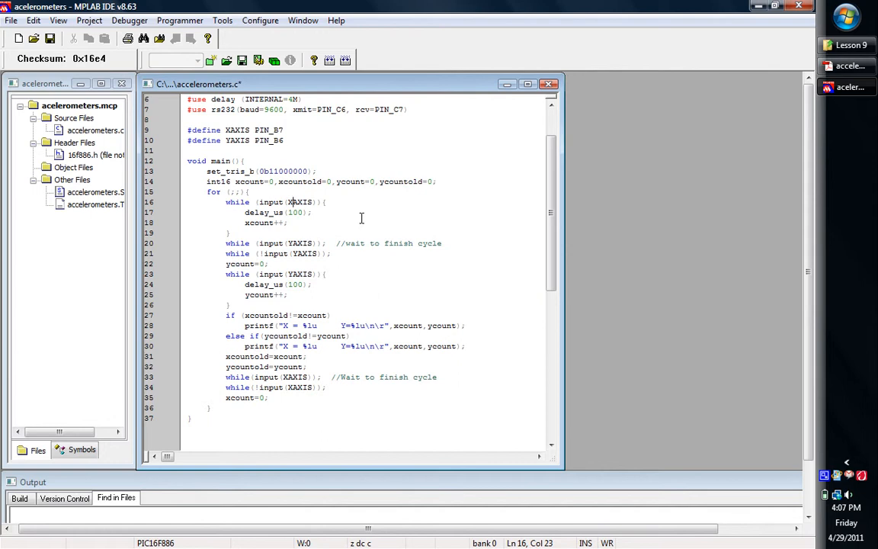
mouse_move(381, 291)
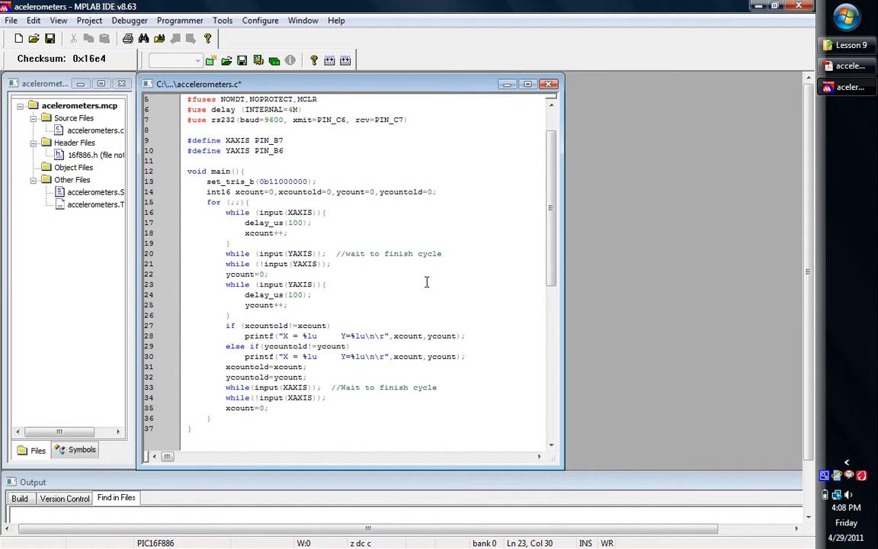
click(328, 284)
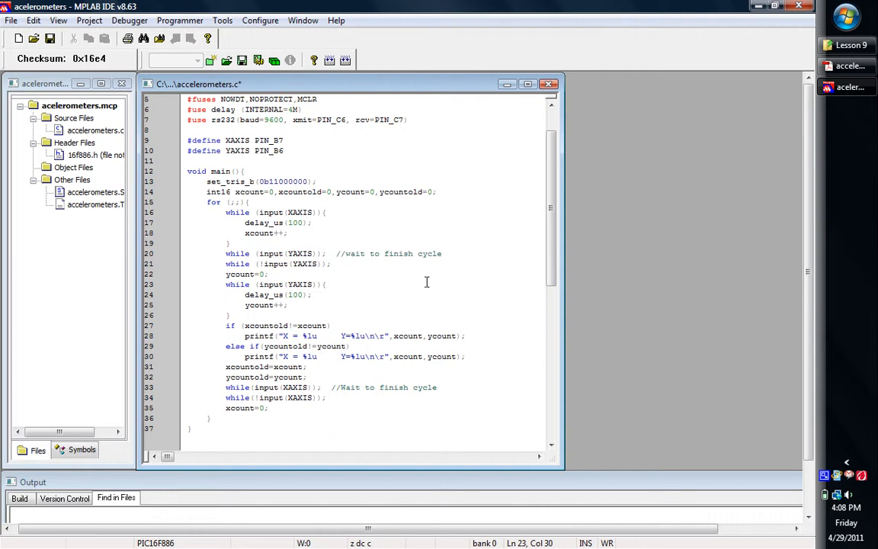
click(326, 284)
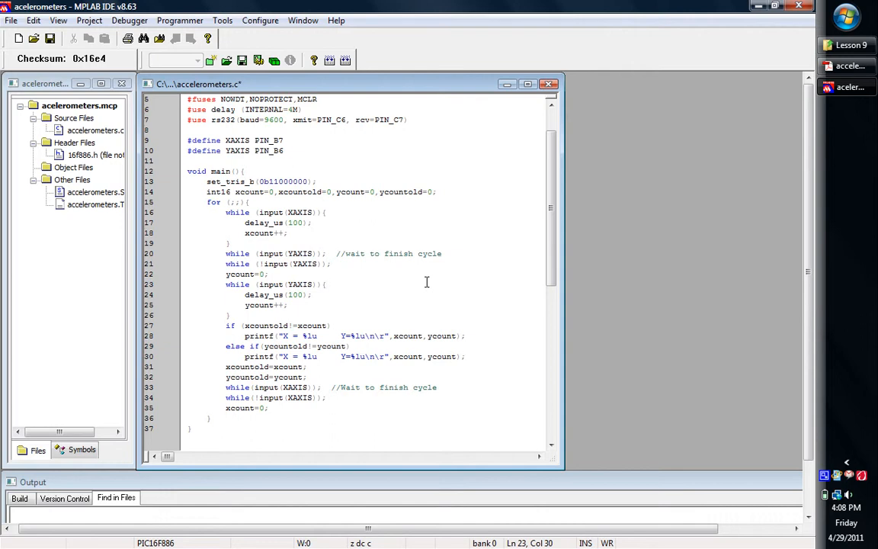
click(326, 284)
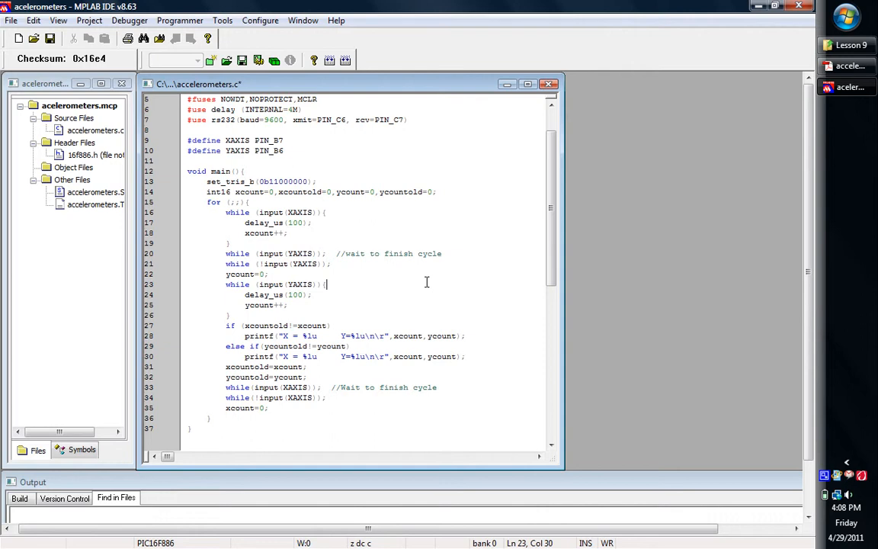